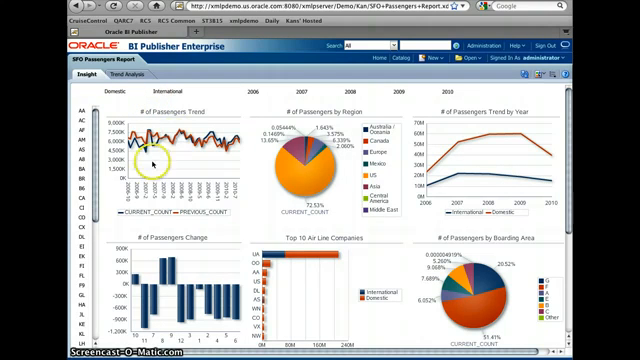
{"action": "mouse_move", "coordinate": [205, 165]}
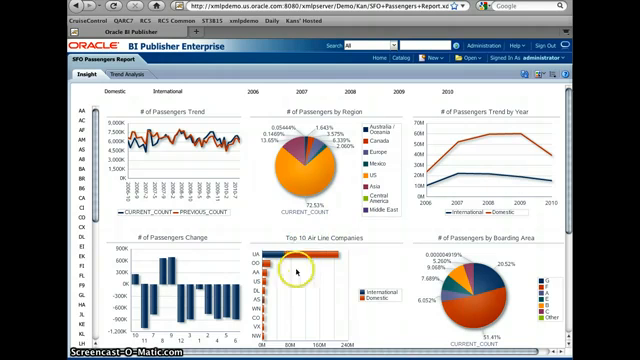
{"action": "mouse_move", "coordinate": [467, 291]}
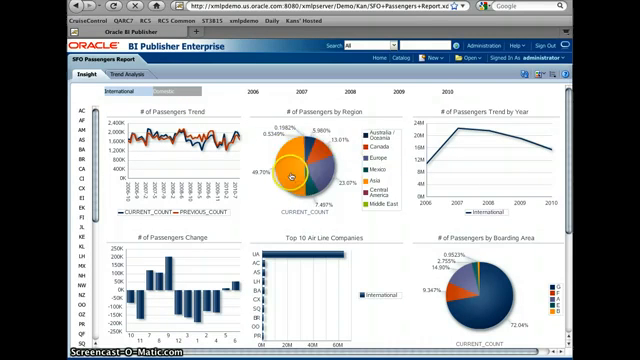
{"action": "mouse_move", "coordinate": [290, 175]}
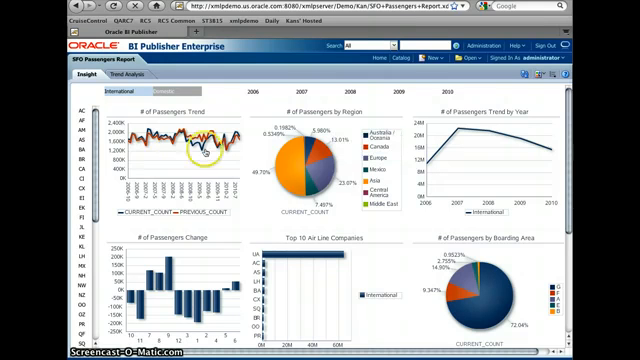
{"action": "mouse_move", "coordinate": [310, 120]}
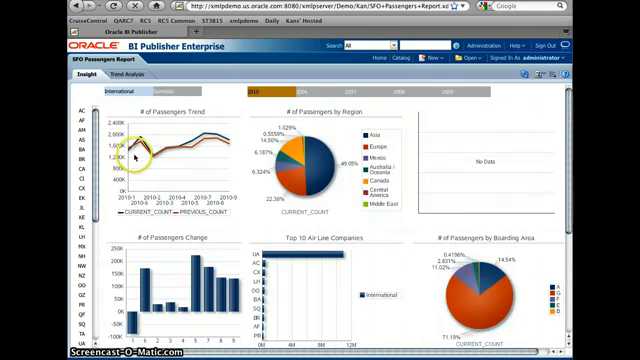
{"action": "mouse_move", "coordinate": [190, 135]}
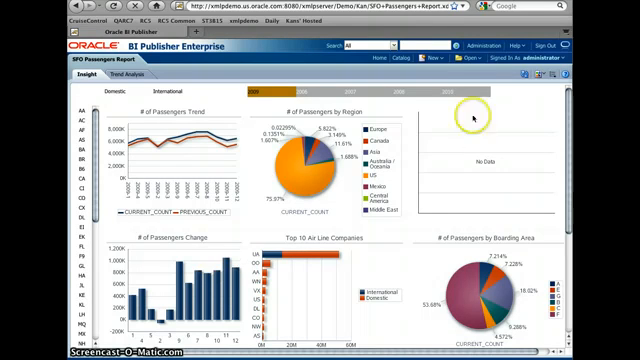
- Add Domestic back to the traffic filter alongside International, keeping 2010 selected
{"action": "left_click", "coordinate": [260, 94]}
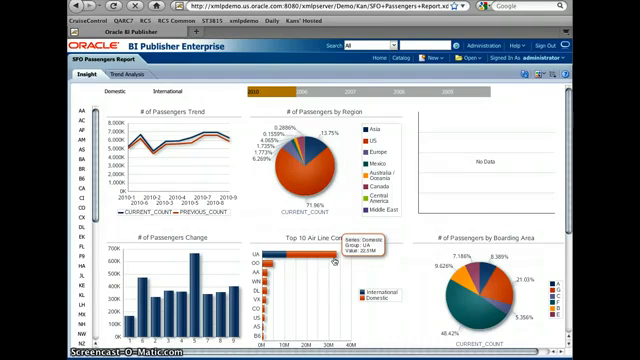
{"action": "mouse_move", "coordinate": [285, 262]}
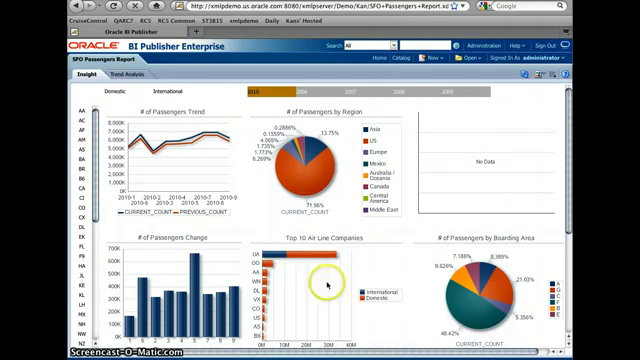
{"action": "mouse_move", "coordinate": [312, 262]}
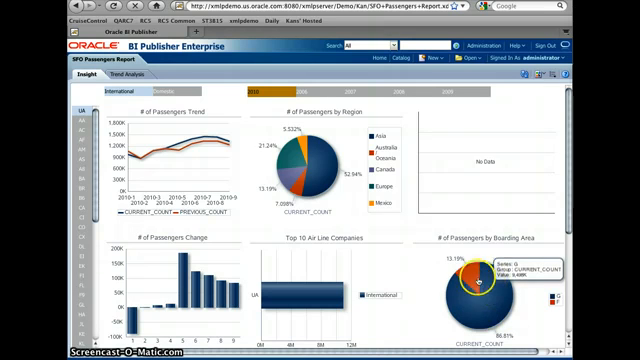
{"action": "mouse_move", "coordinate": [471, 280]}
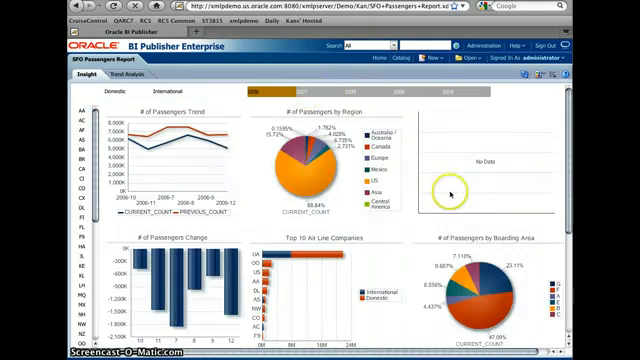
{"action": "mouse_move", "coordinate": [288, 258]}
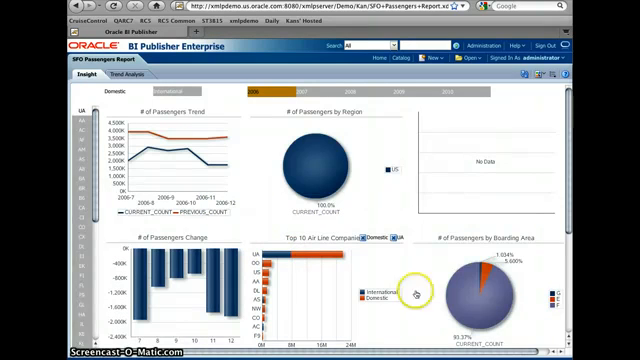
{"action": "mouse_move", "coordinate": [493, 287]}
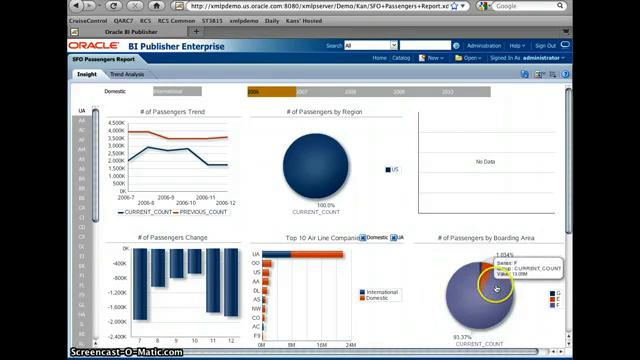
{"action": "mouse_move", "coordinate": [367, 116]}
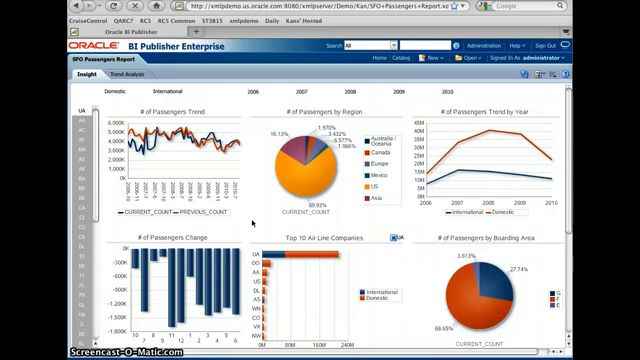
- Scroll down to the detailed passenger data table below the charts
{"action": "scroll", "scroll_direction": "down", "scroll_amount": 3}
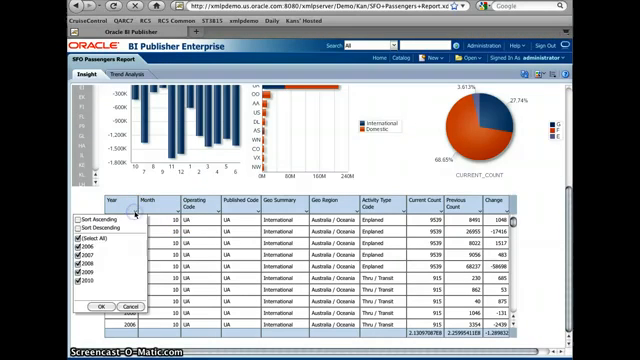
- Filter the data table to 2009 in Year and one Geo Summary traffic type
{"action": "left_click", "coordinate": [78, 285]}
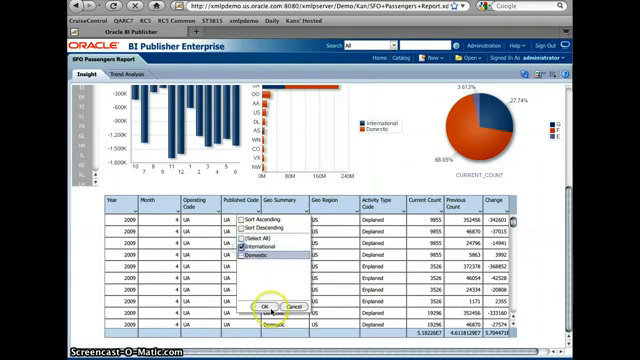
{"action": "left_click", "coordinate": [266, 306]}
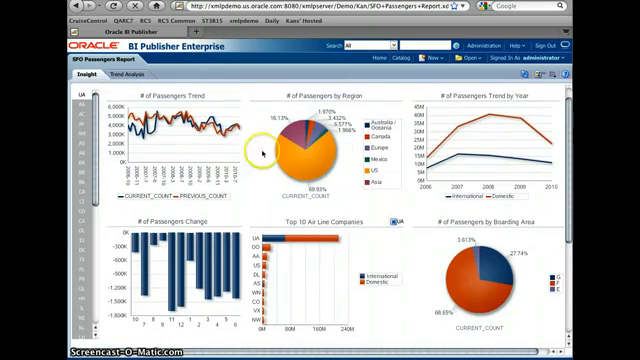
- Scroll down through the all-airline charts to the passenger table showing 2006 rows
{"action": "scroll", "scroll_direction": "down", "scroll_amount": 3}
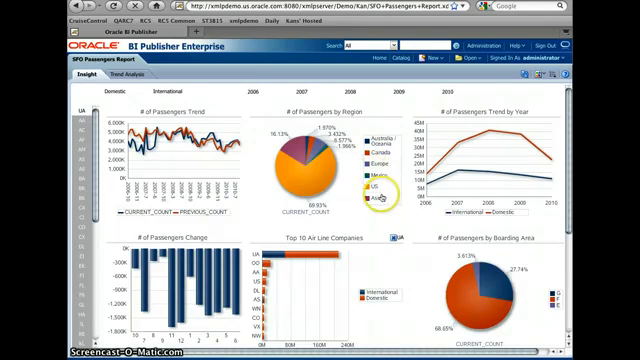
{"action": "scroll", "scroll_direction": "down", "scroll_amount": 3}
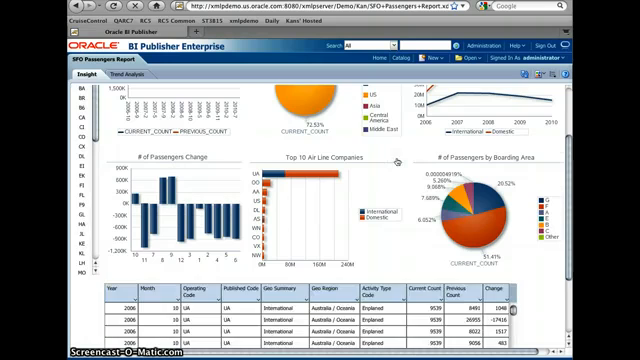
{"action": "scroll", "scroll_direction": "down", "scroll_amount": 3}
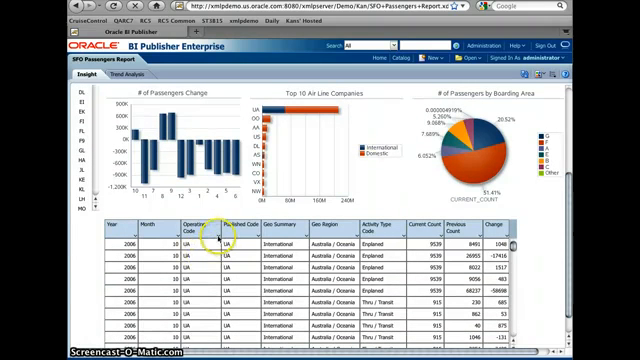